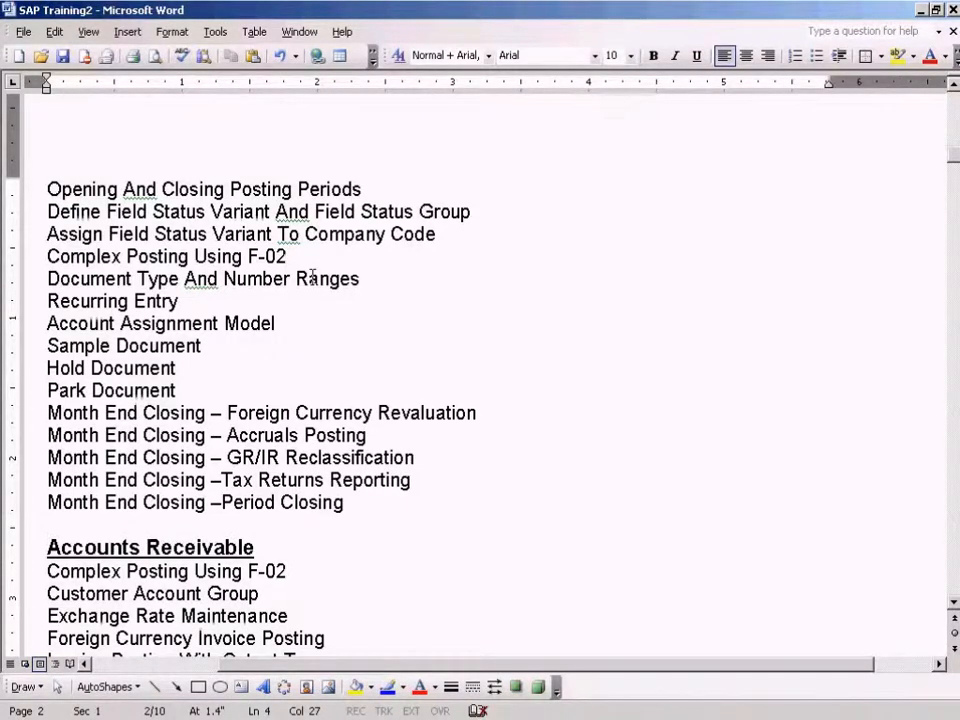
Step: Show the grouped SAP windows from the taskbar while the SAP Training2 document is open
triple_click(166, 256)
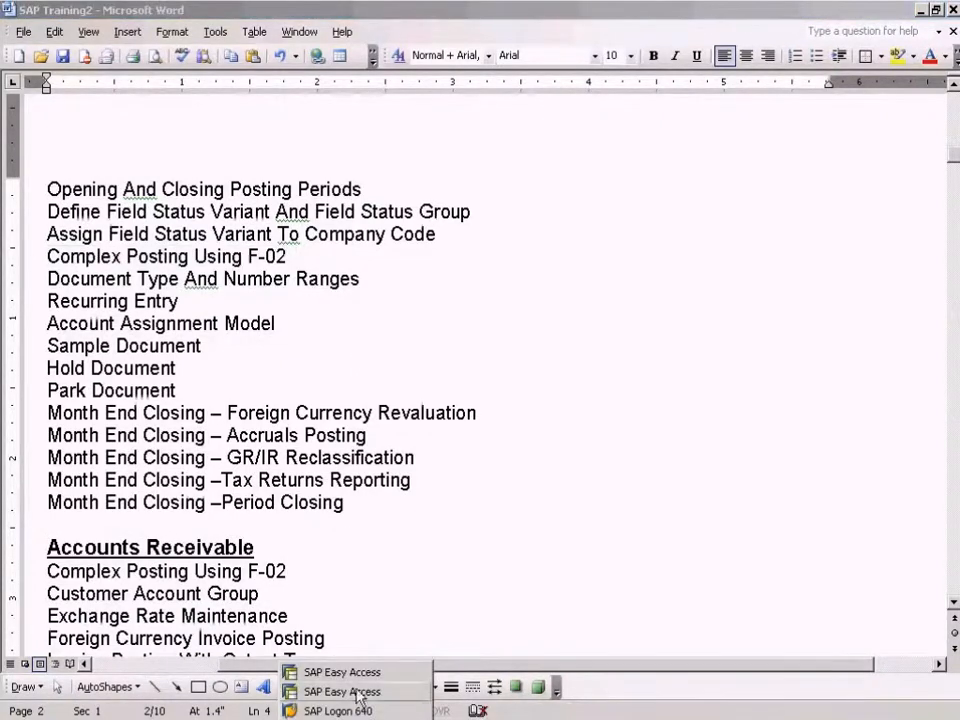
Step: Switch to SAP Easy Access and exit FB50 without keeping the G/L document entries
left_click(342, 692)
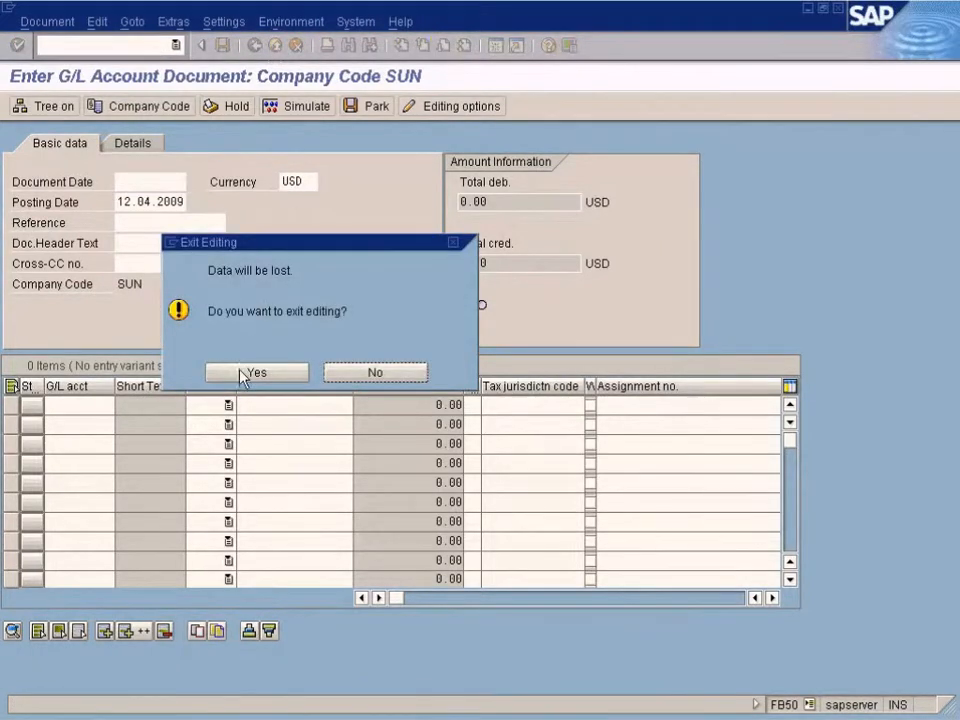
left_click(256, 372)
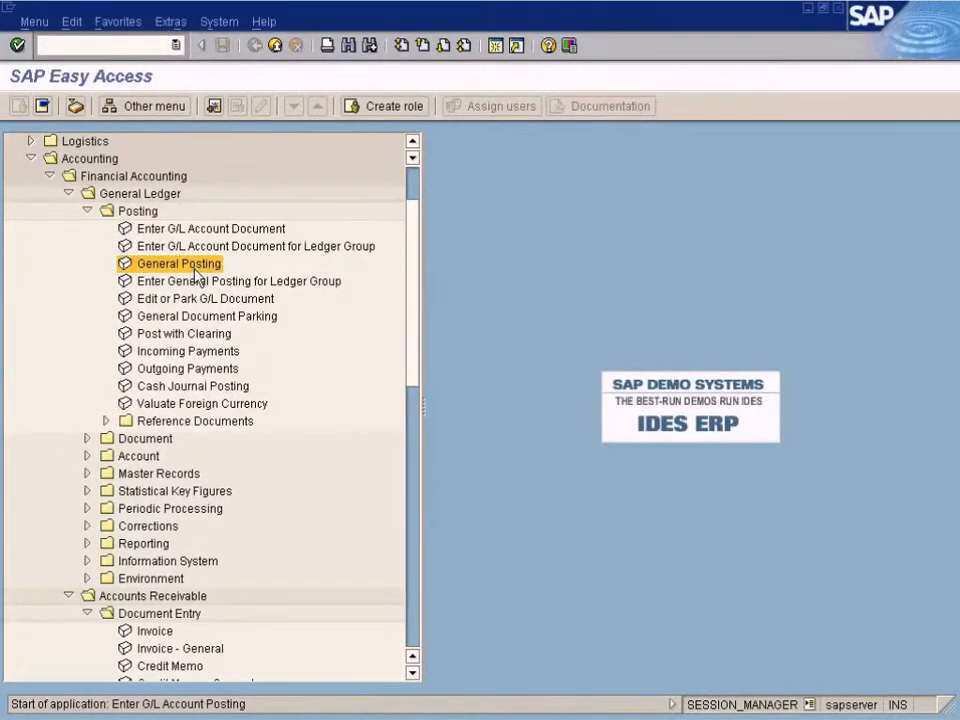
Step: Reach the General Posting header screen with document type SA, company SUN, currency USD
double_click(178, 264)
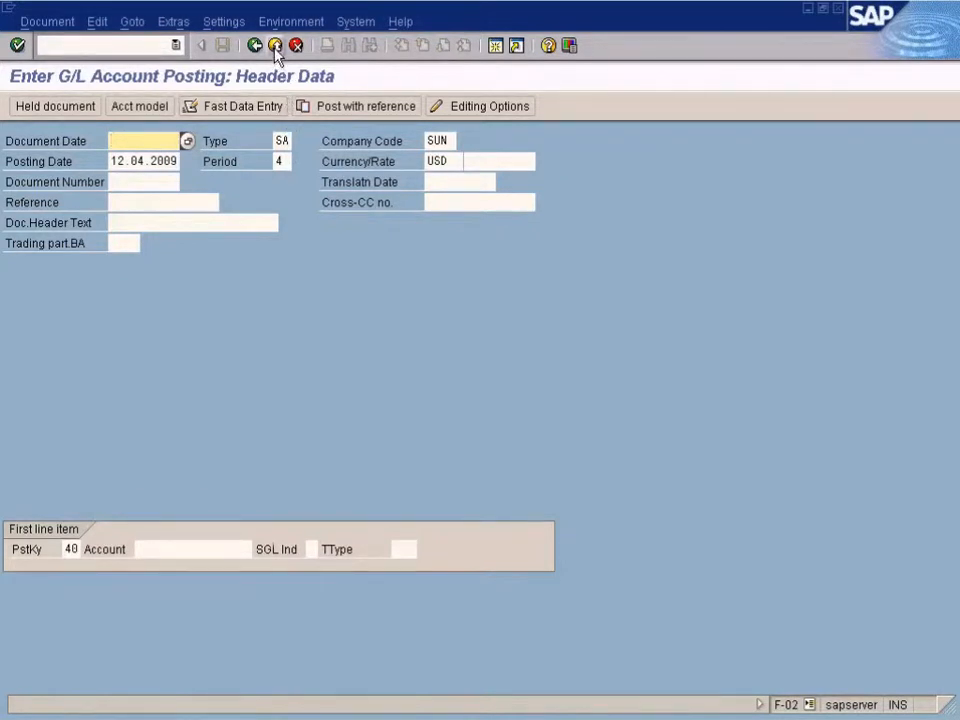
left_click(276, 44)
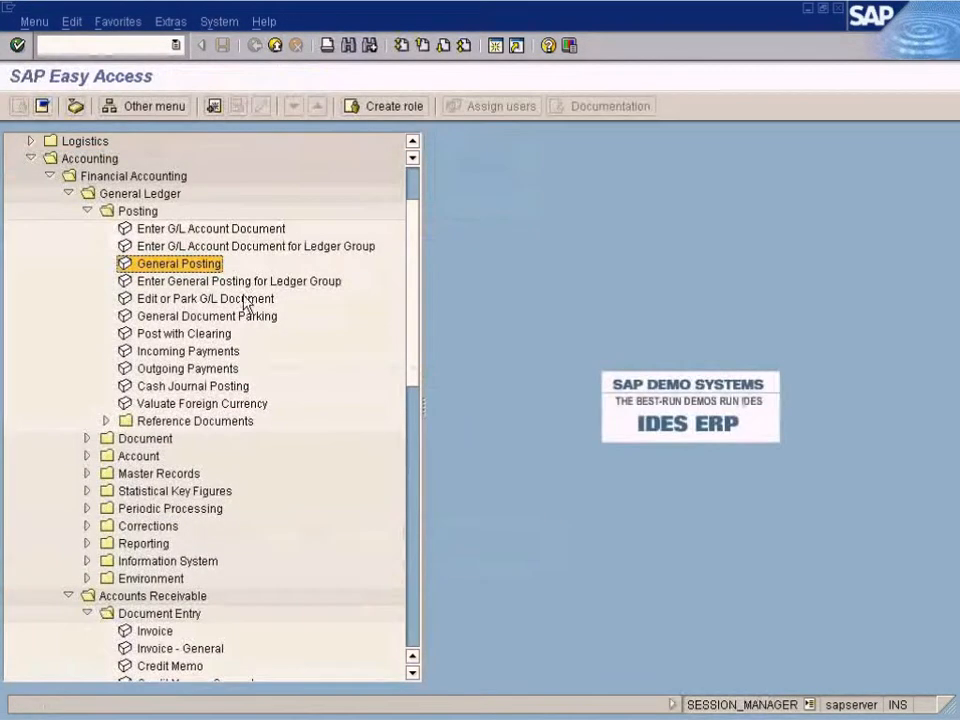
mouse_move(204, 276)
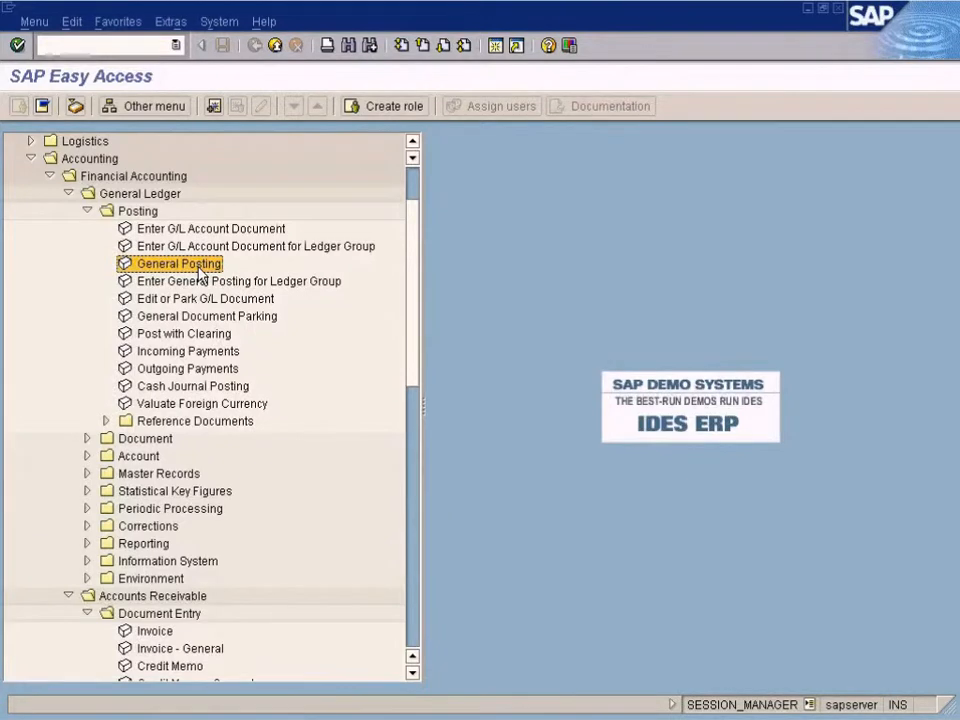
double_click(178, 264)
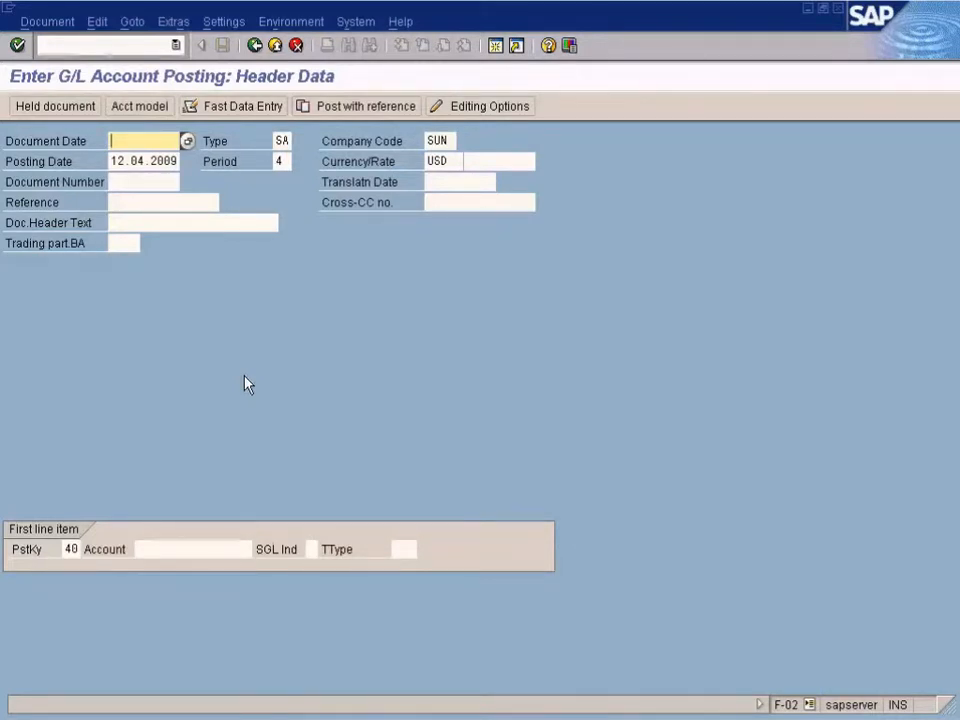
Step: Discard the General Posting header and start FB50 for company SUN at the first line item
left_click(256, 44)
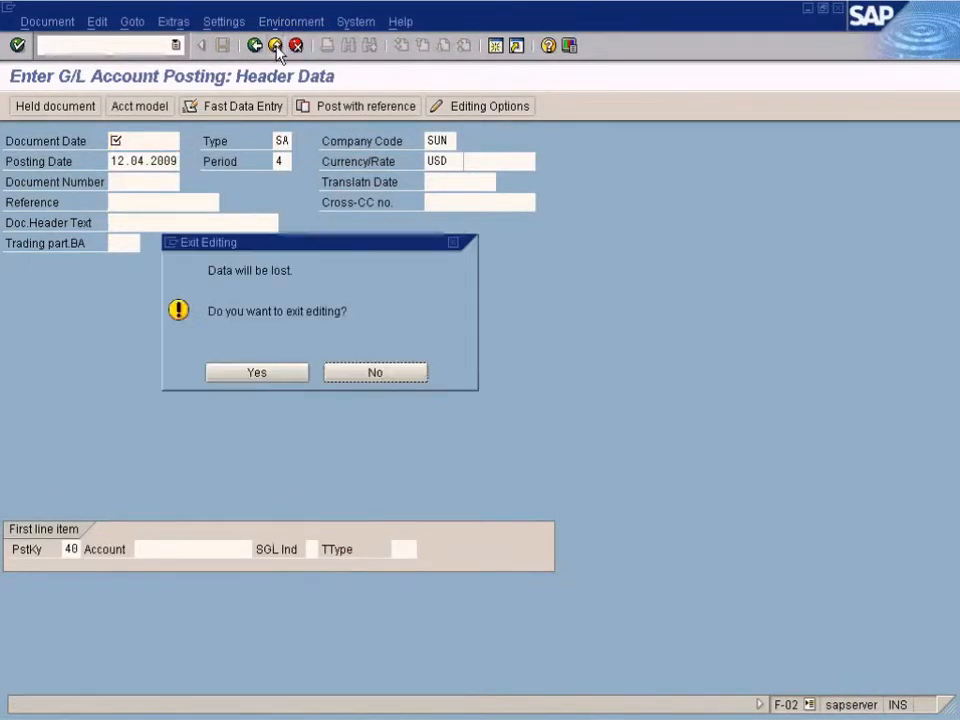
left_click(256, 372)
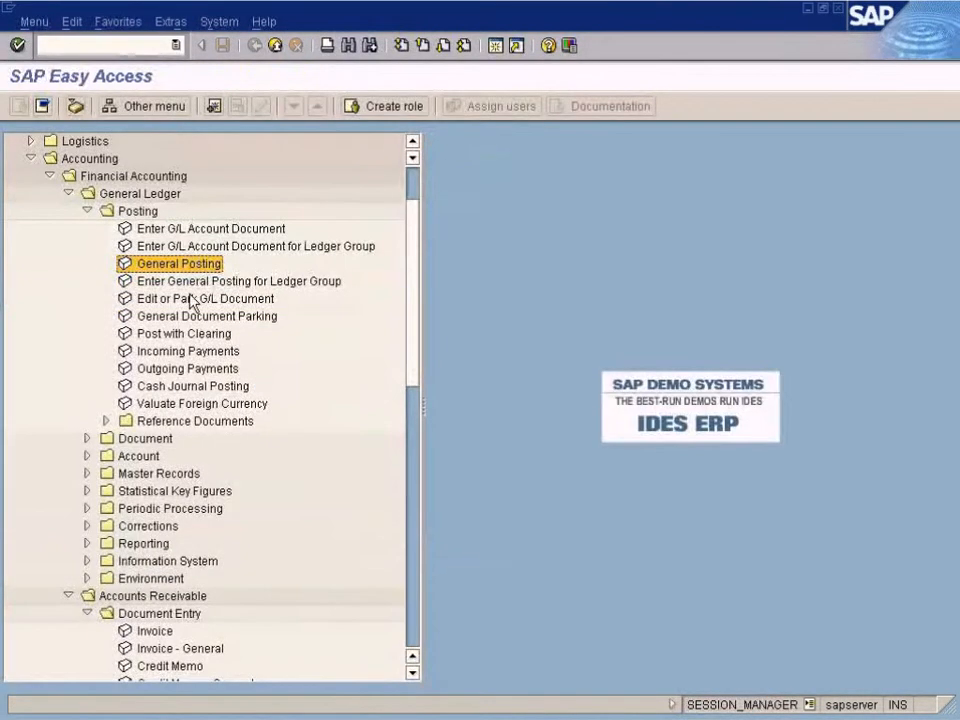
double_click(178, 264)
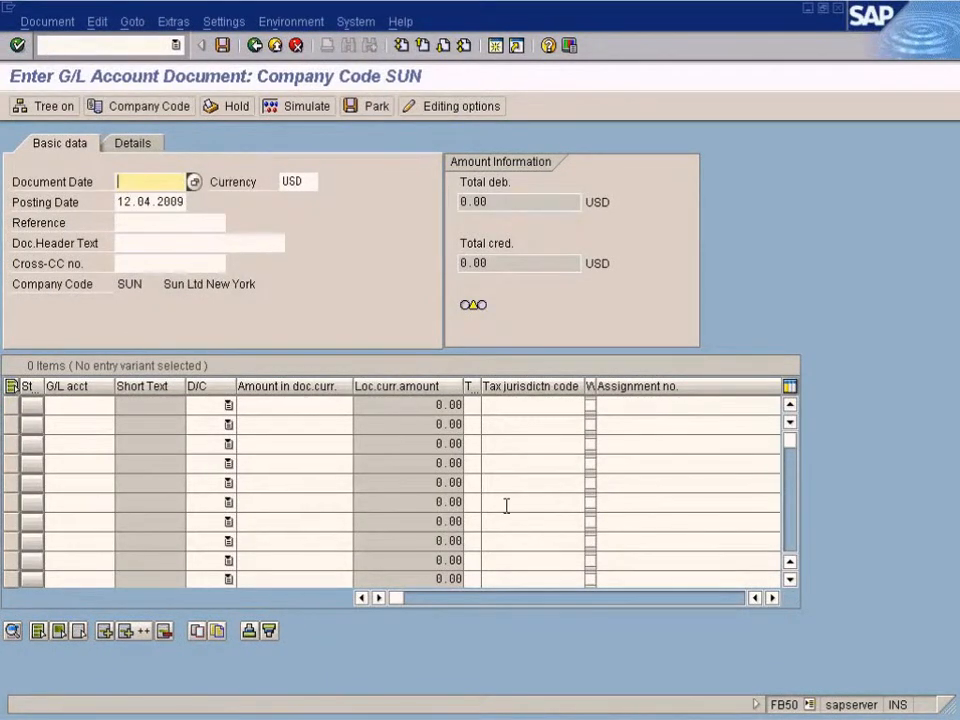
left_click(290, 404)
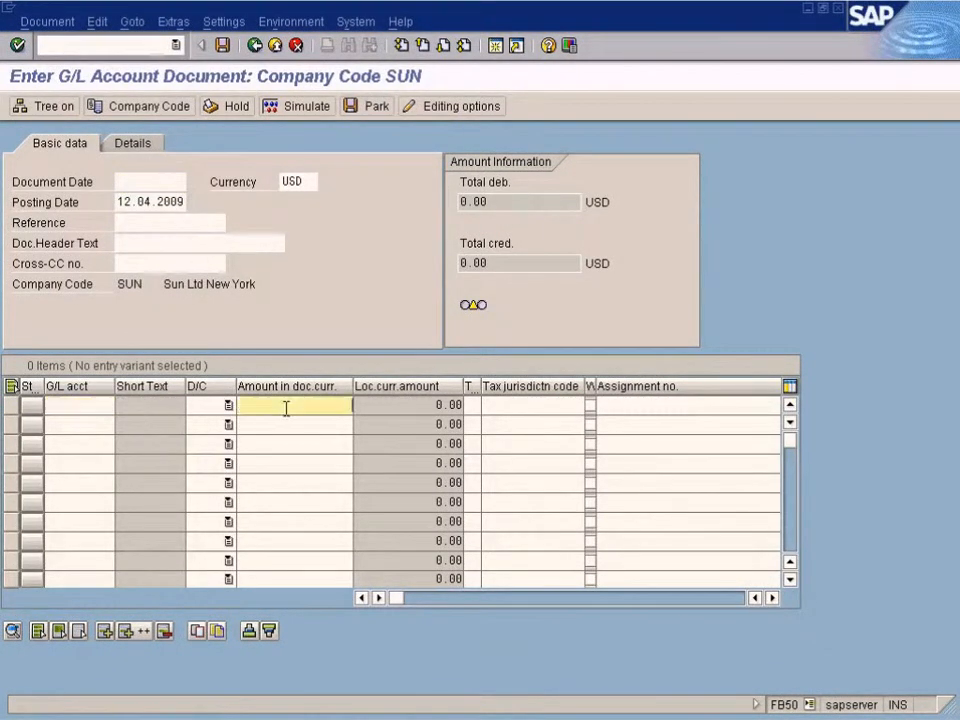